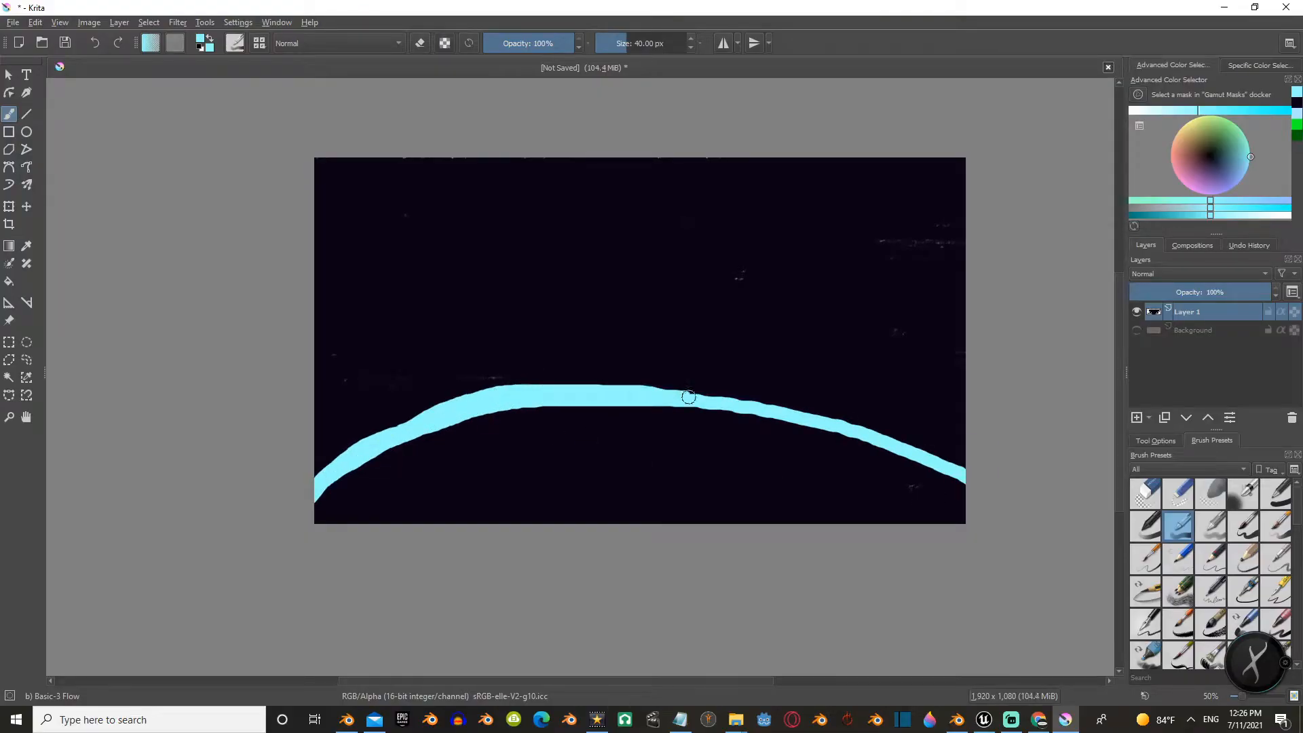
- Redraw the cyan horizon curve across the lower canvas as a smooth, thick arc
drag(688, 396, 939, 470)
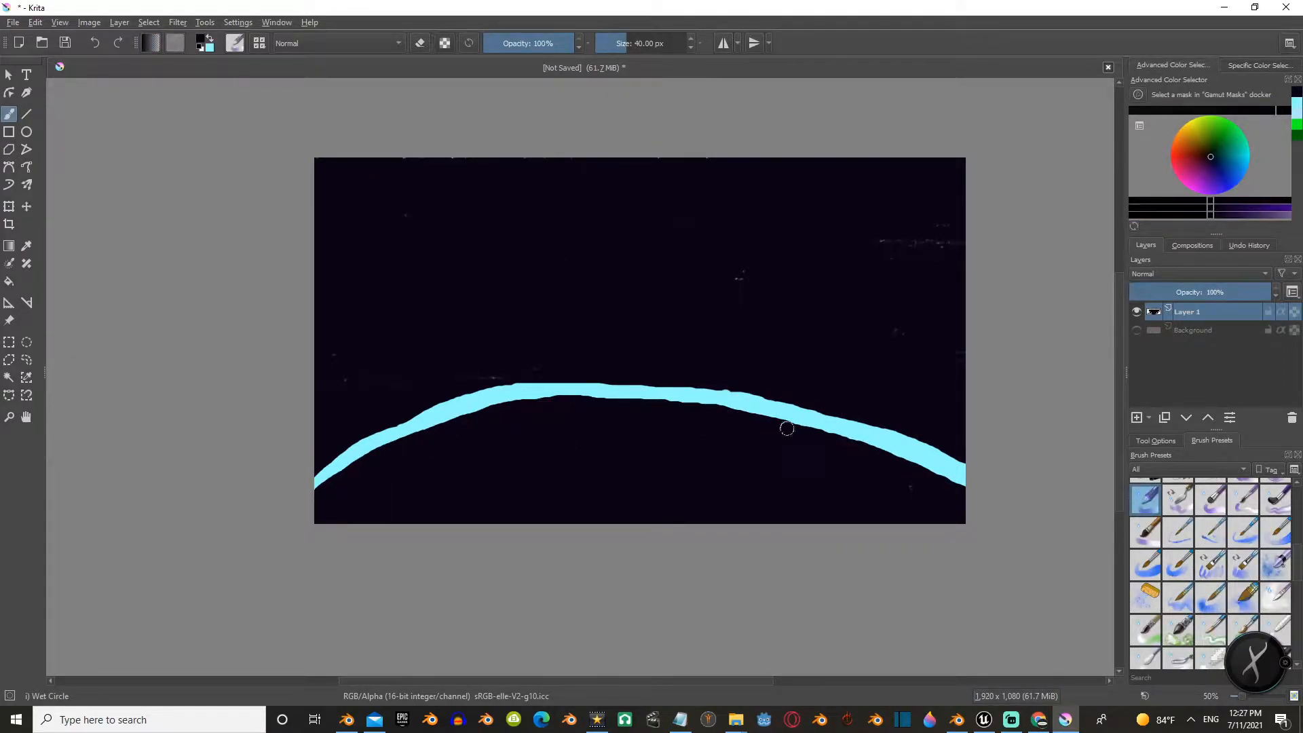
- Paint blue dots above the horizon, then select the Waterpaint Hard Edges brush
click(1243, 164)
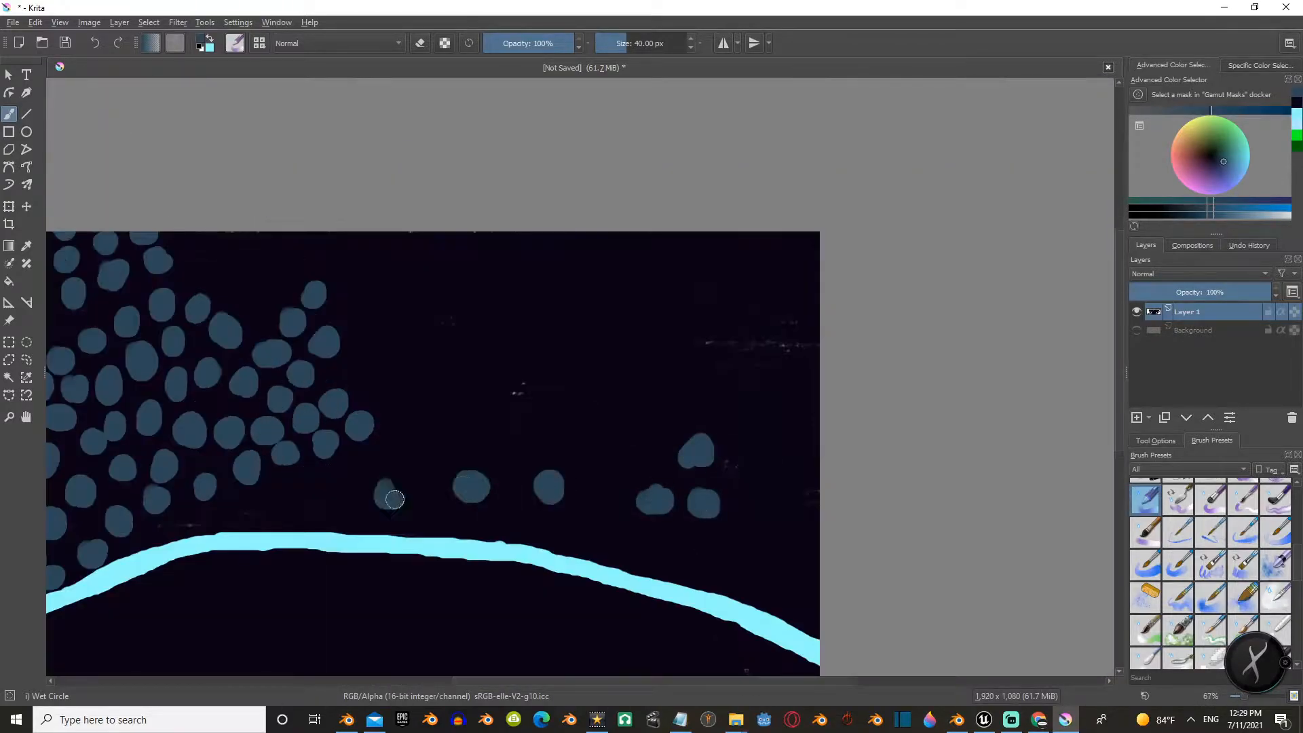
drag(395, 499, 344, 305)
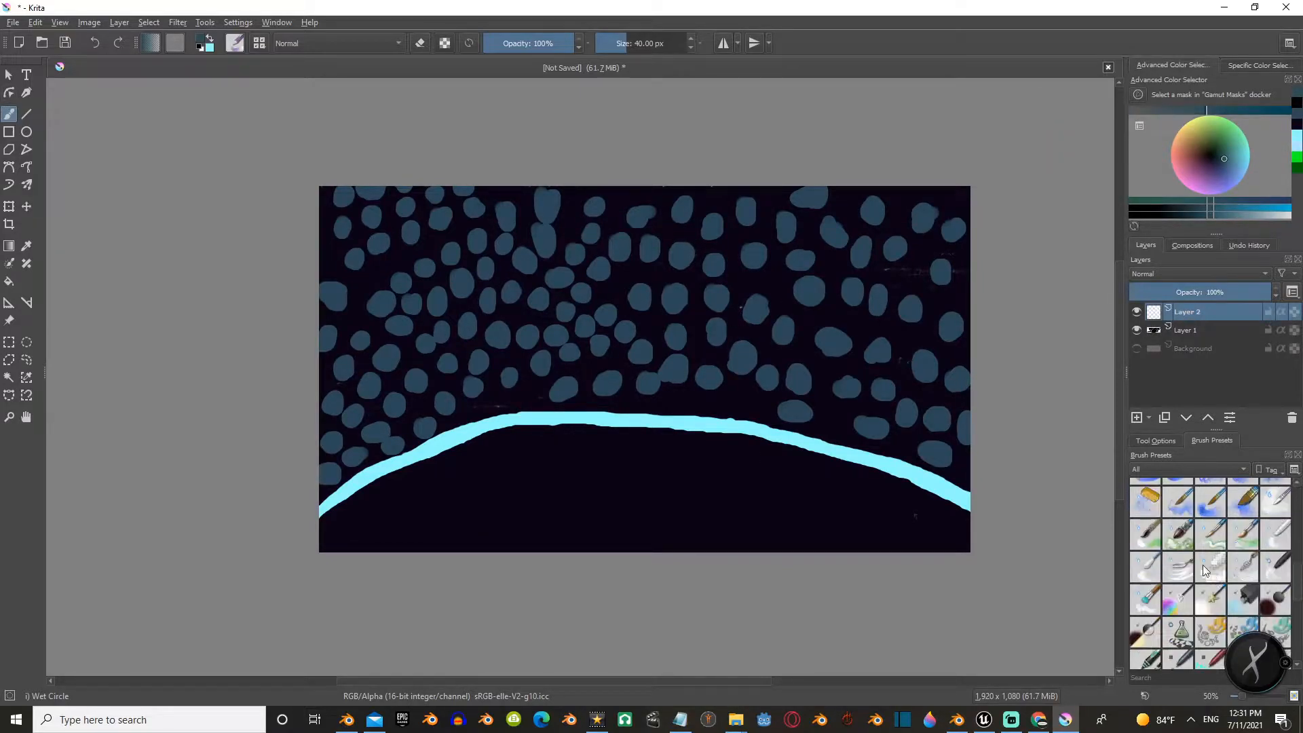
click(1210, 533)
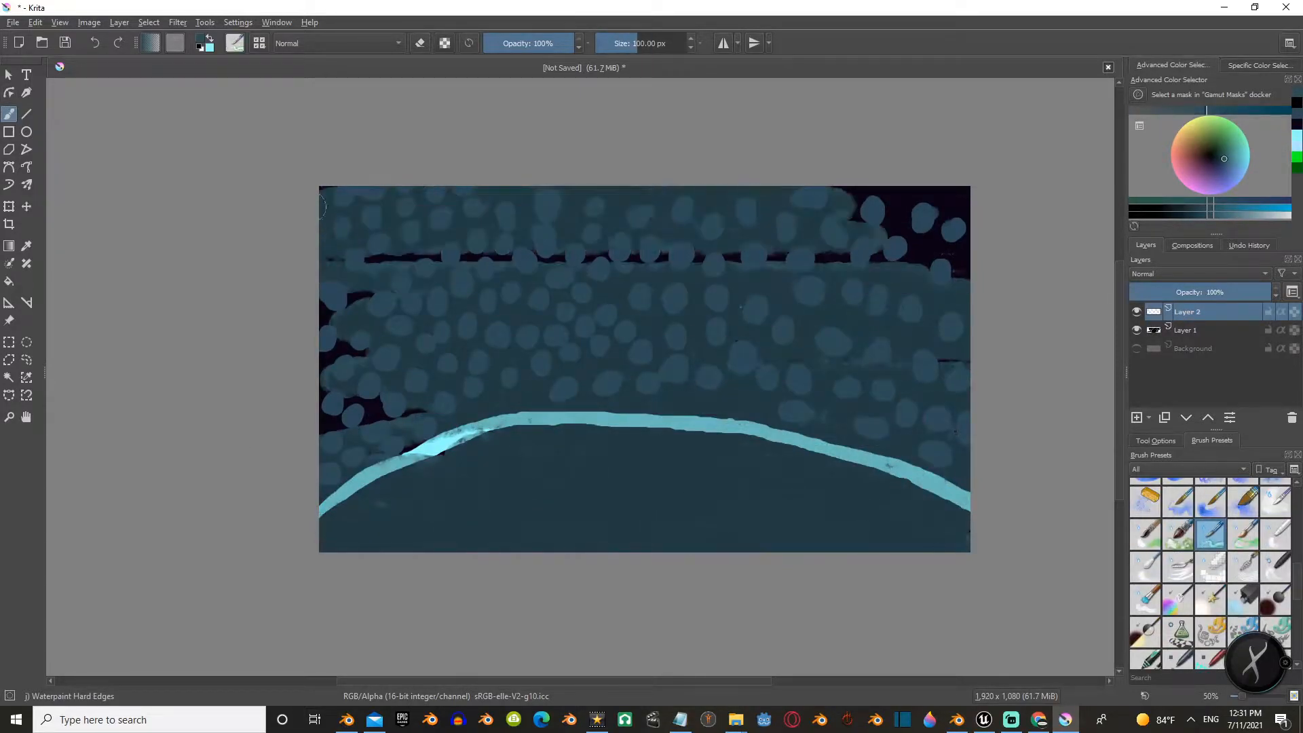